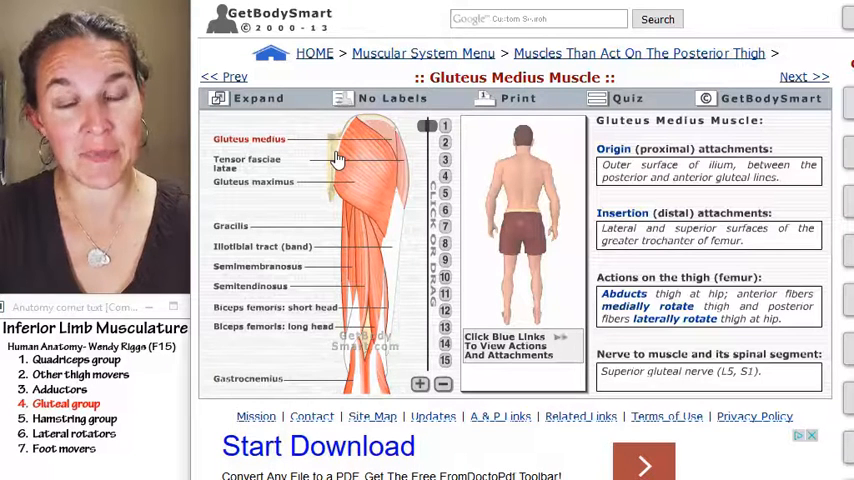
{"action": "mouse_move", "coordinate": [372, 207]}
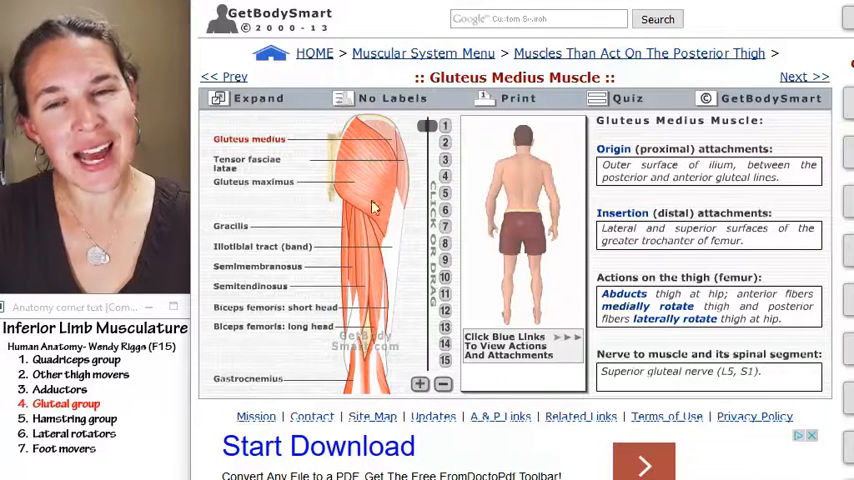
{"action": "mouse_move", "coordinate": [399, 258]}
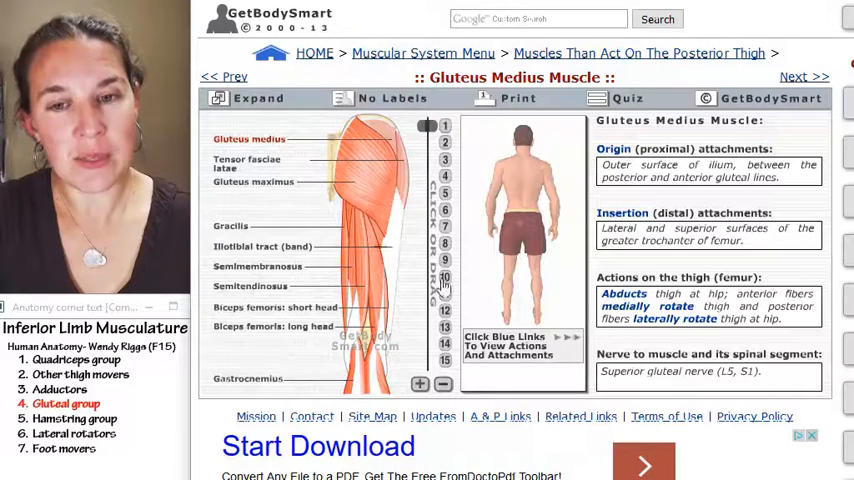
Step: Move the layer slider to layer 3, removing gluteus maximus to expose gluteus medius
{"action": "left_click", "coordinate": [442, 384]}
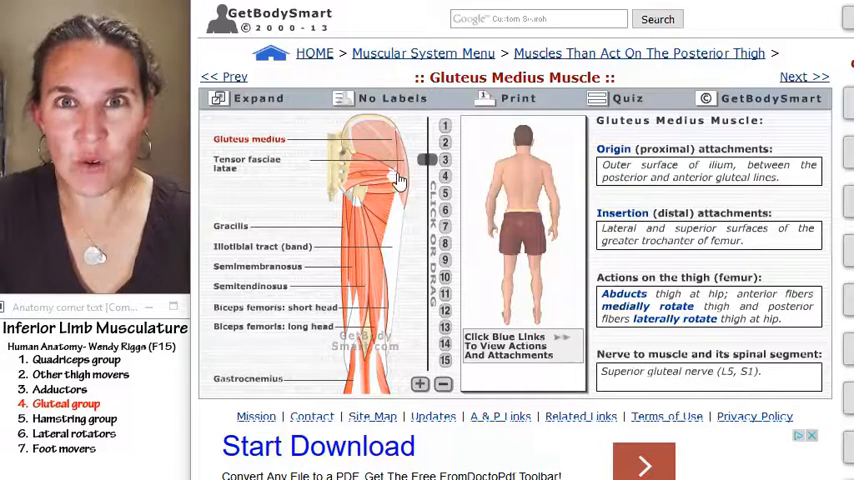
{"action": "mouse_move", "coordinate": [420, 235]}
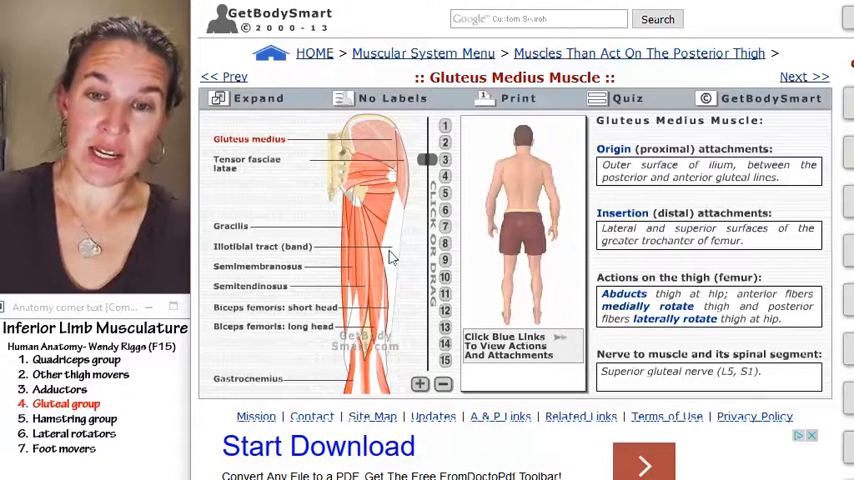
{"action": "mouse_move", "coordinate": [405, 178]}
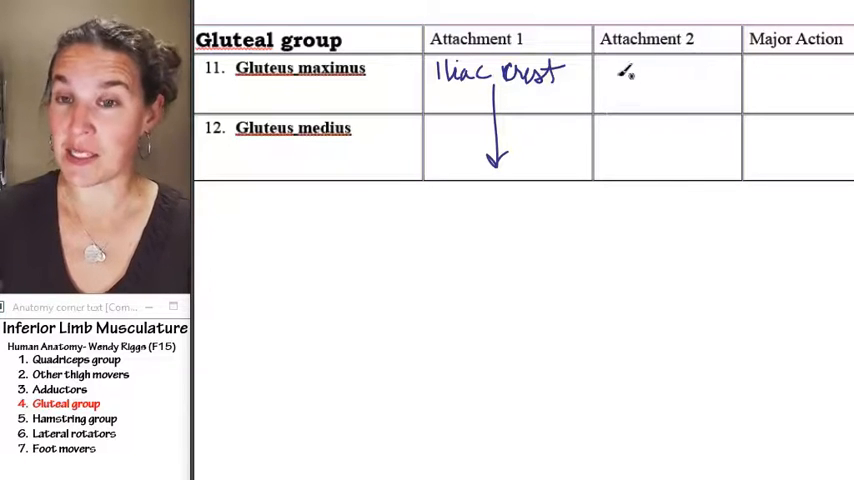
Step: Handwrite 'IT band' for gluteus maximus and begin 'greater trochanter' for gluteus medius
{"action": "type", "text": "IT"}
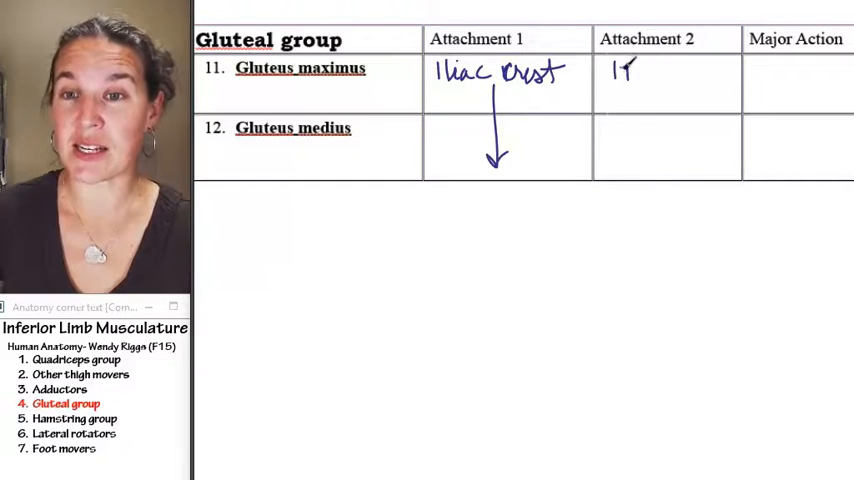
{"action": "type", "text": "band"}
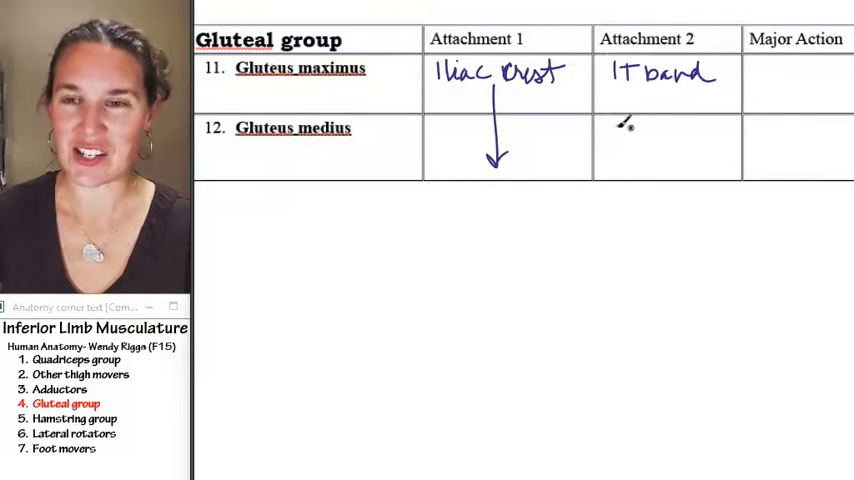
{"action": "type", "text": "gro"}
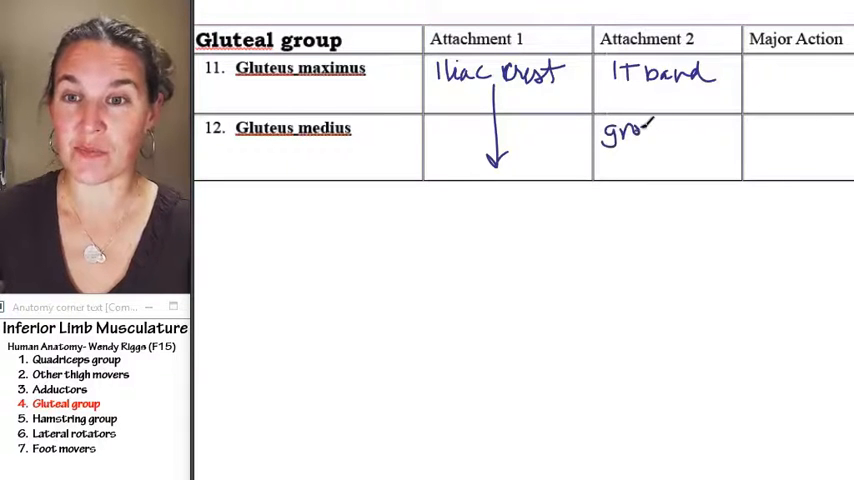
{"action": "type", "text": "greater trochanter"}
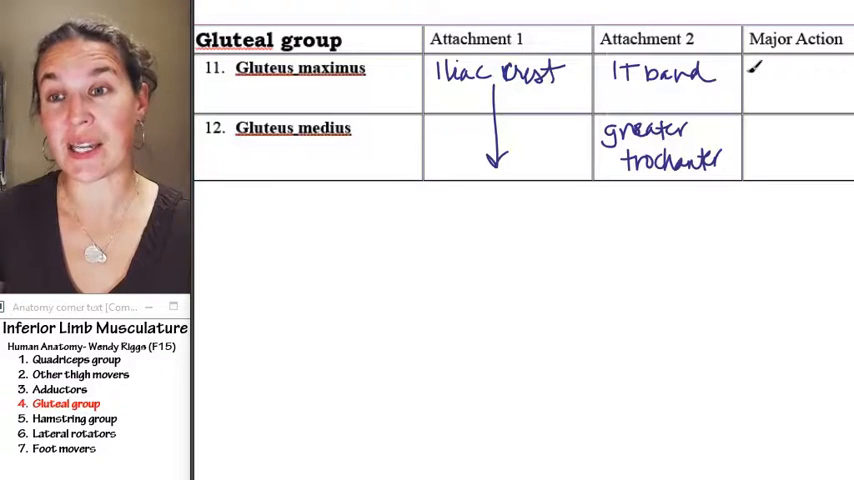
Step: Handwrite 'ext. thigh, lat rot' for maximus and 'med rot, ab' for medius under Major Action
{"action": "type", "text": "ext. thigh"}
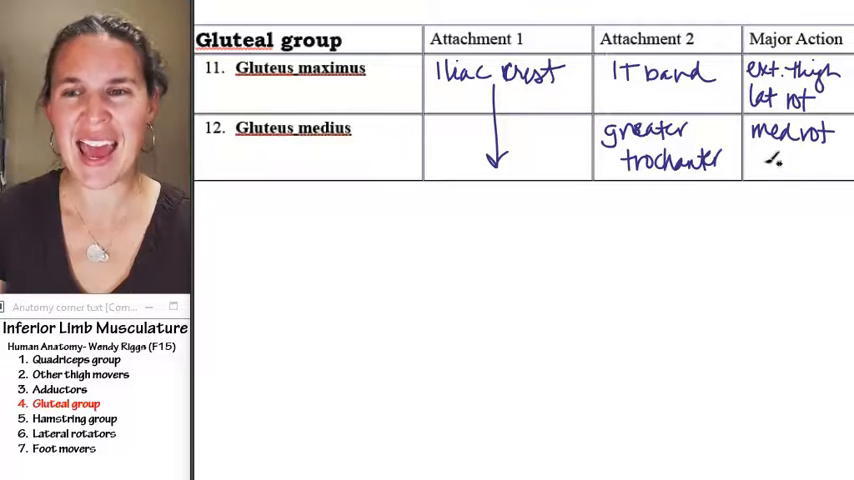
{"action": "type", "text": "ab"}
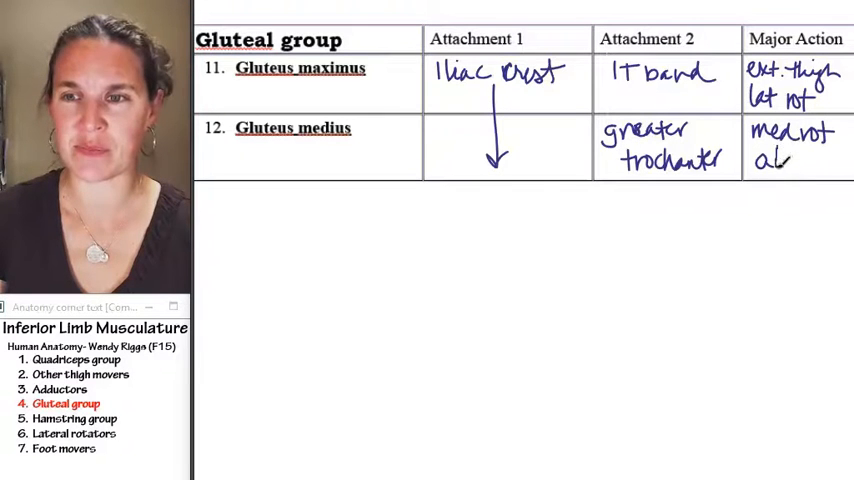